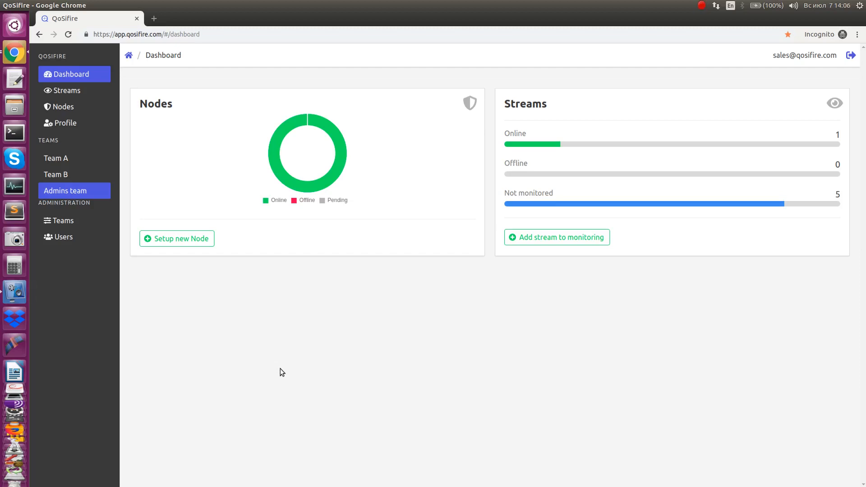
mouse_move(421, 384)
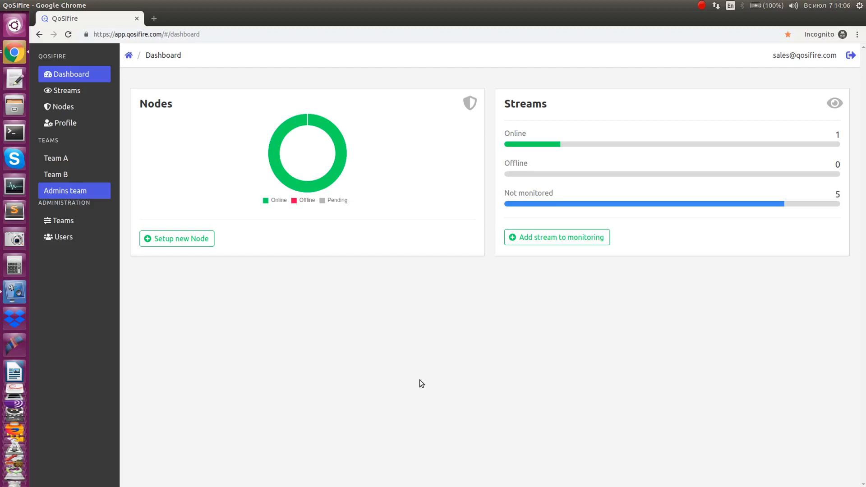
mouse_move(164, 148)
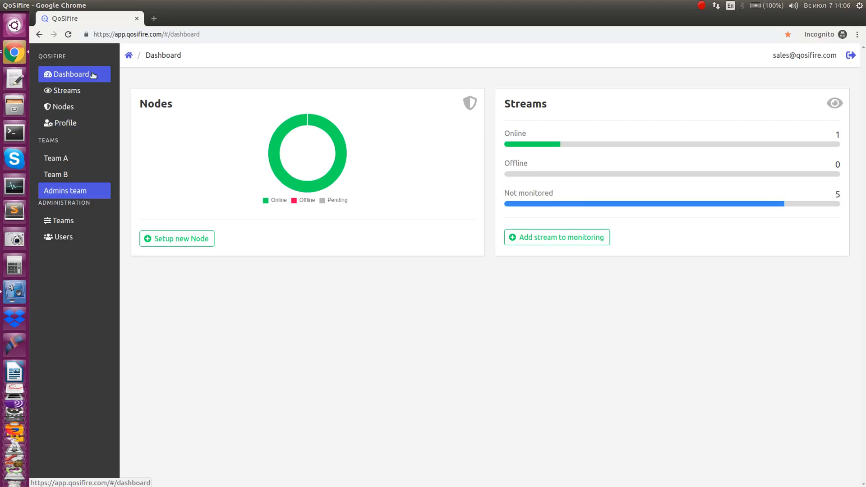
mouse_move(67, 91)
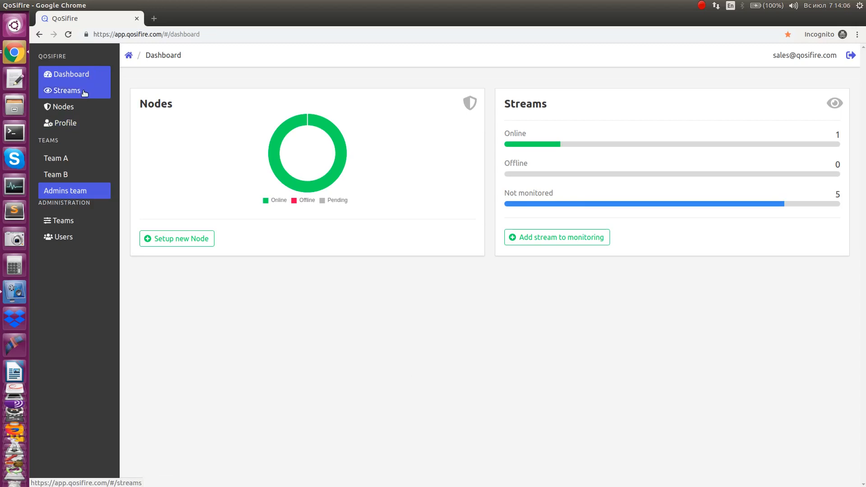
Step: From the Streams list, review the ABR HLS stream's settings and Alerts tab, then close unchanged
left_click(67, 90)
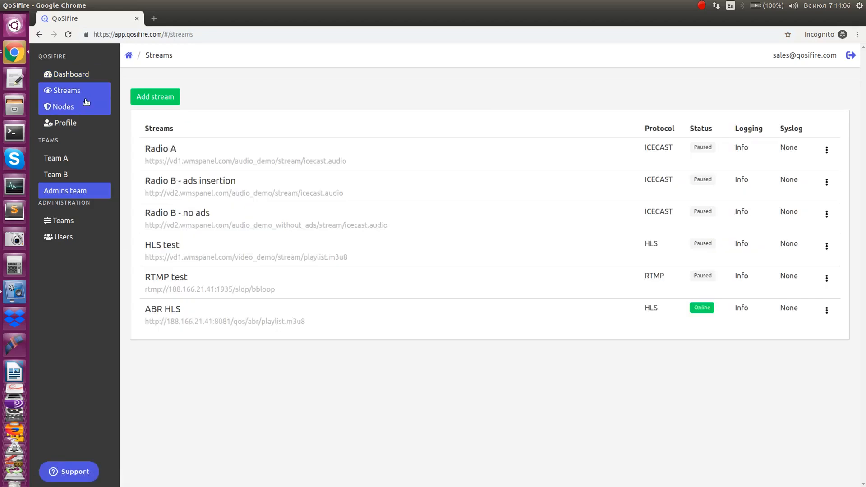
mouse_move(499, 36)
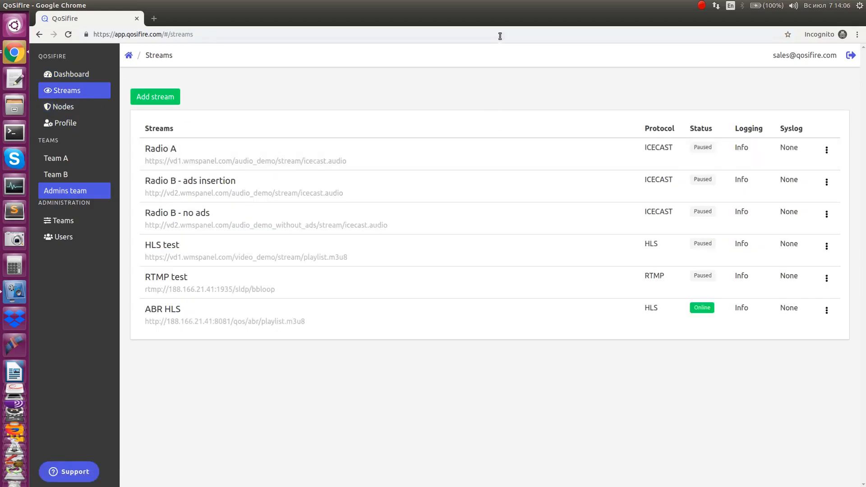
mouse_move(826, 310)
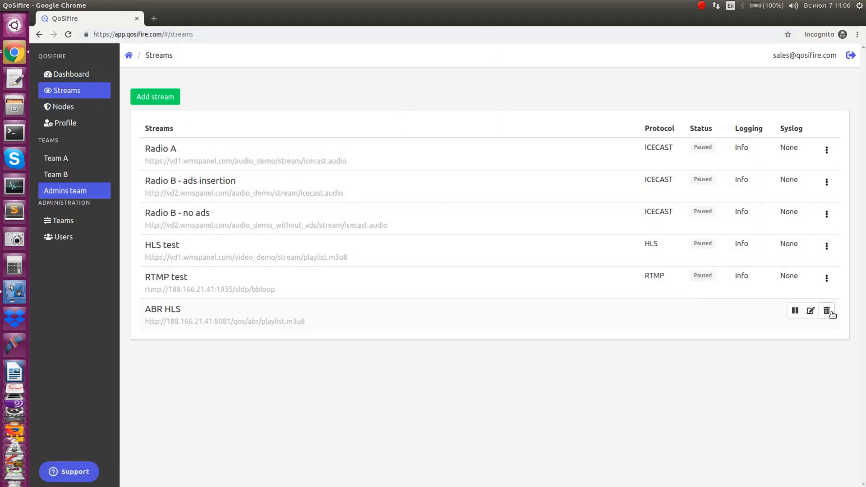
mouse_move(810, 310)
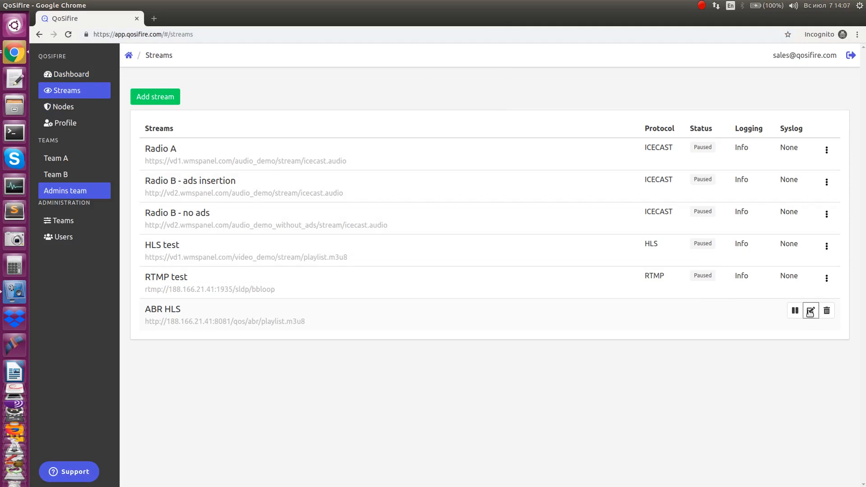
left_click(810, 310)
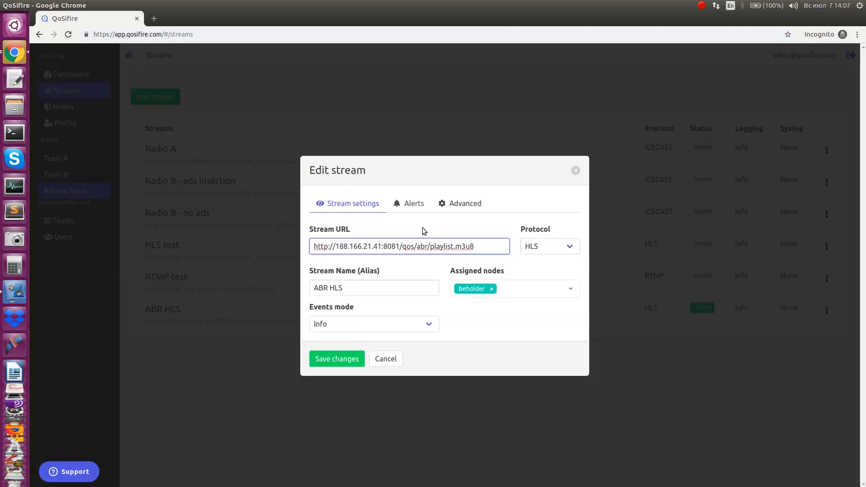
left_click(413, 203)
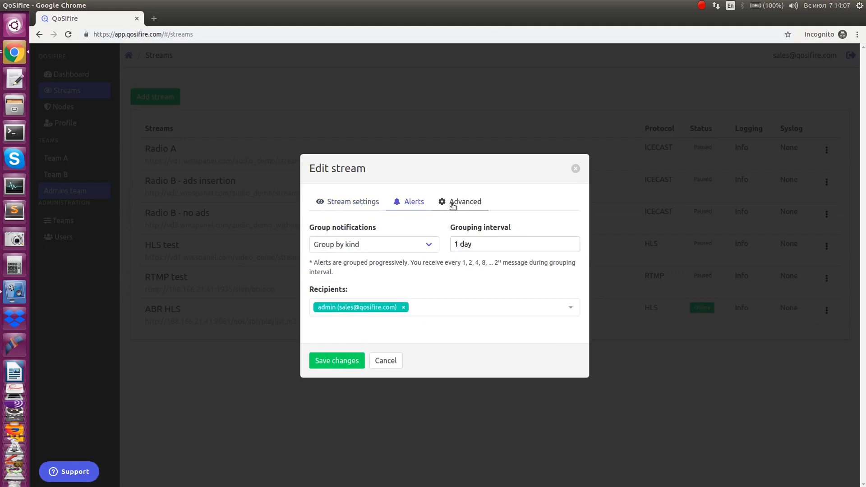
mouse_move(457, 202)
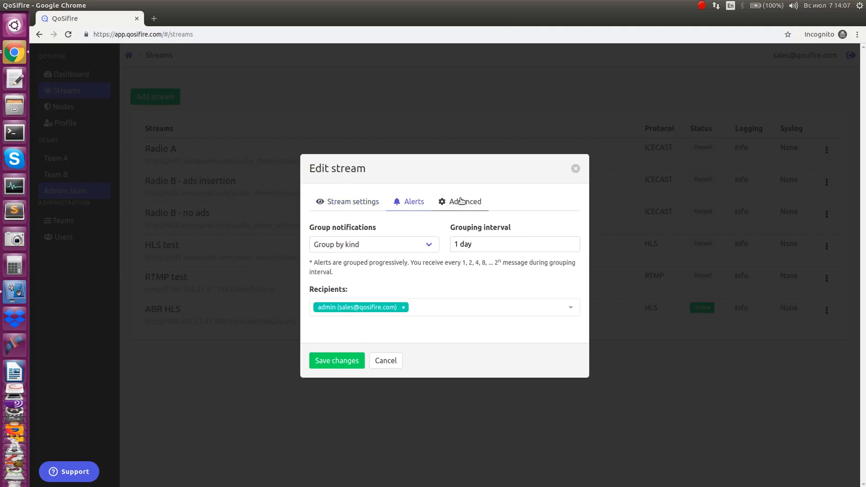
left_click(352, 204)
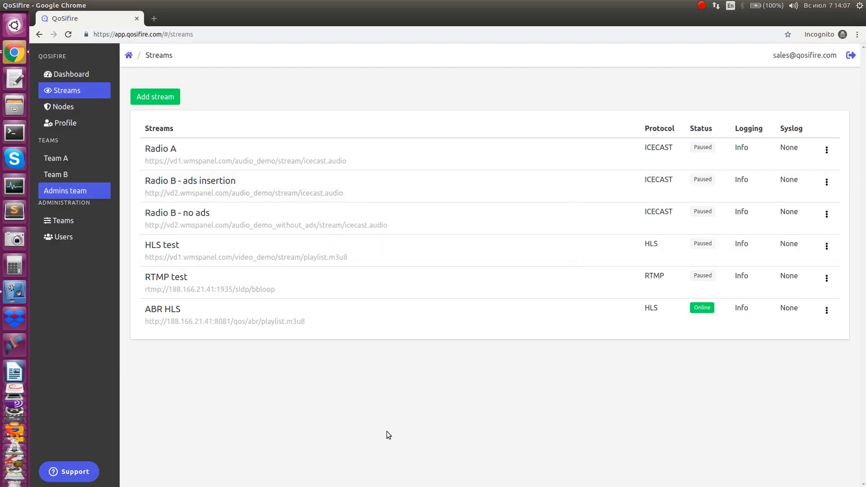
mouse_move(389, 431)
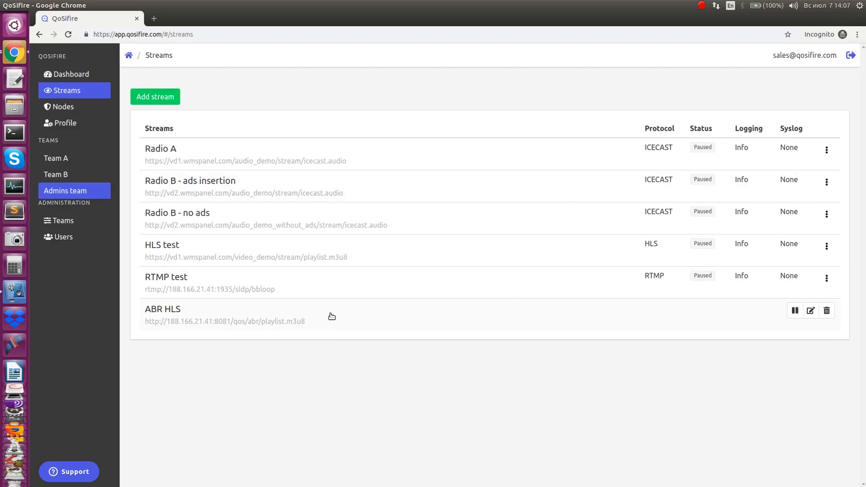
Step: Open the ABR HLS stream's page and scroll through its Flow list, traffic and bandwidth charts
left_click(162, 309)
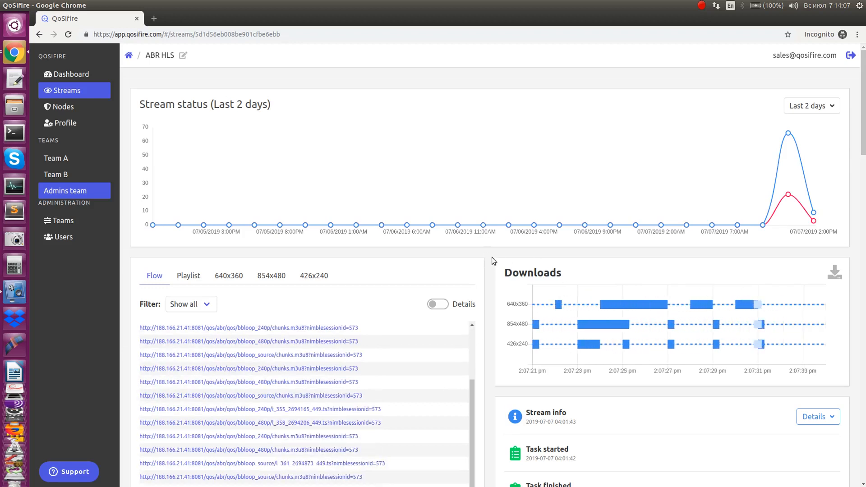
scroll("down", 3)
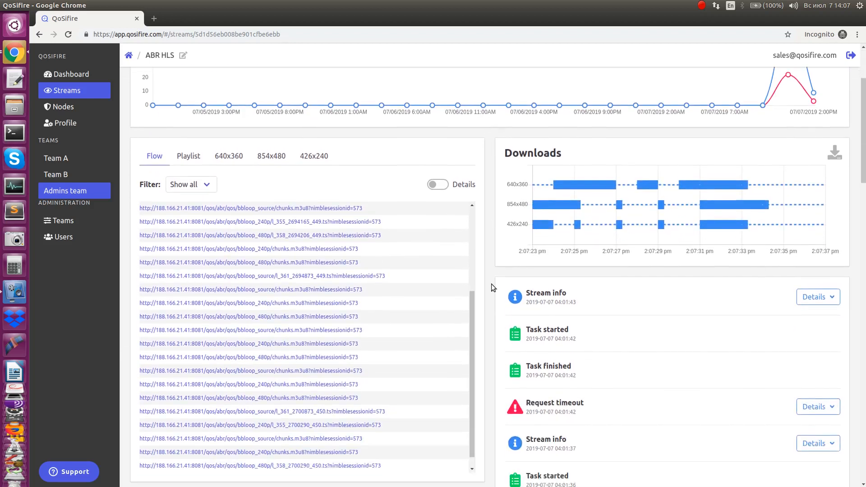
scroll("down", 3)
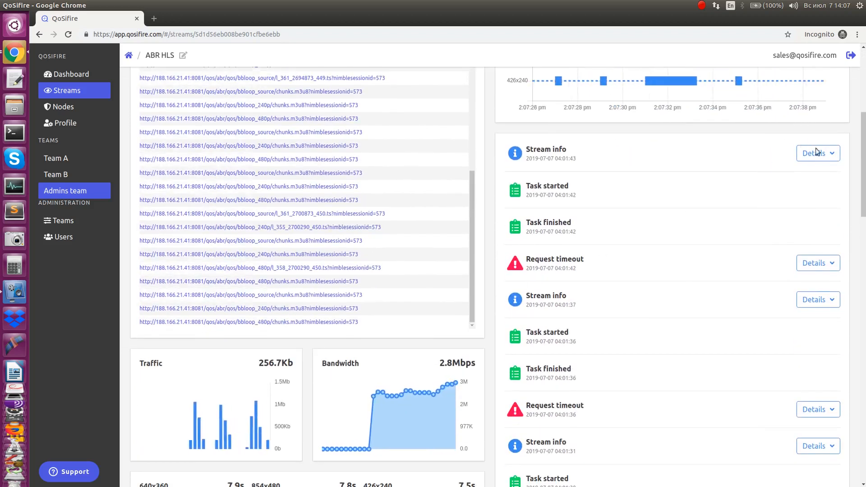
left_click(817, 152)
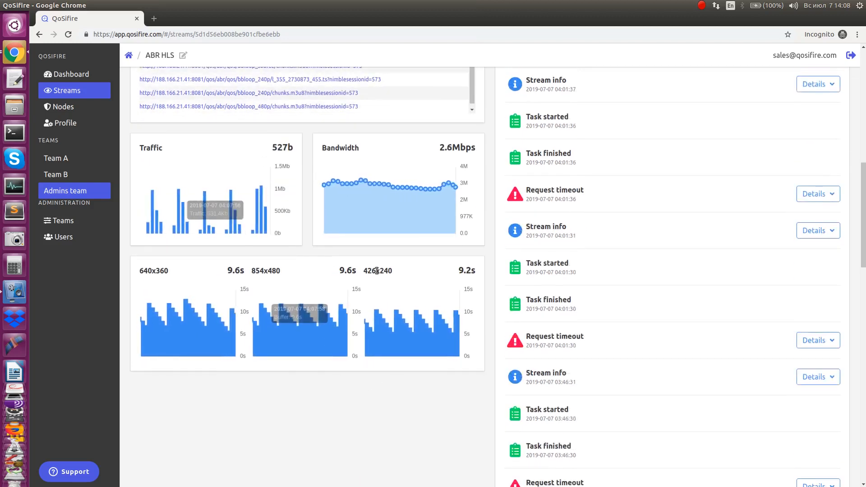
mouse_move(461, 330)
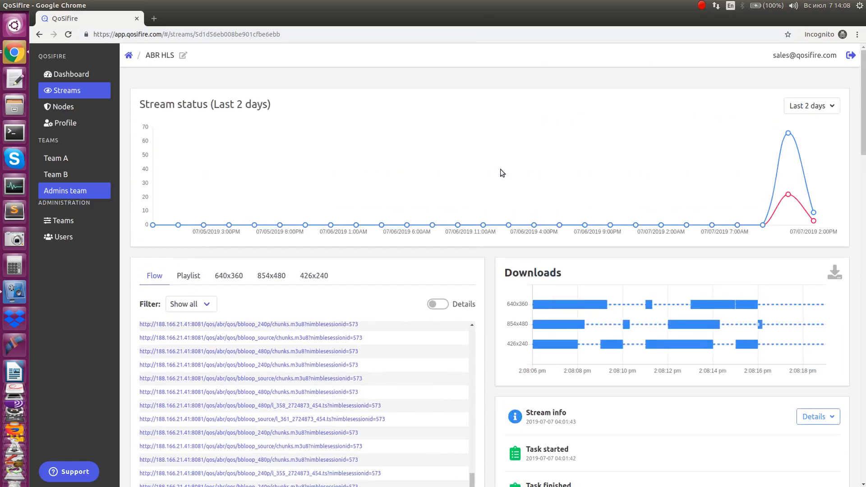
Step: Show the ABR HLS Playlist tab listing three renditions with bandwidths, resolutions and codecs
scroll("down", 3)
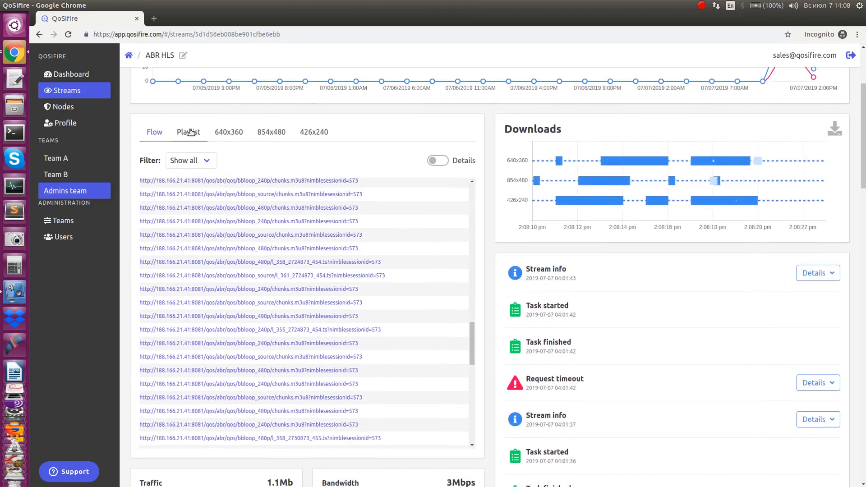
left_click(188, 132)
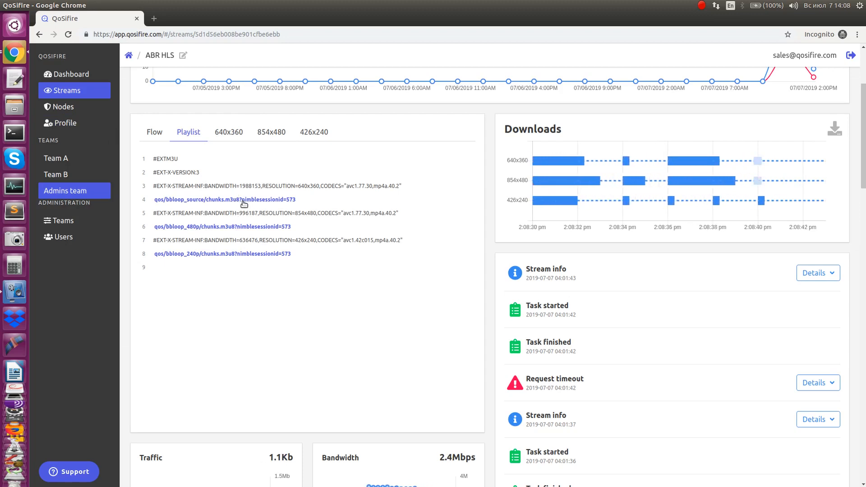
Step: Browse the master and per-rendition substream playlists, pausing and resuming realtime updates
left_click(228, 132)
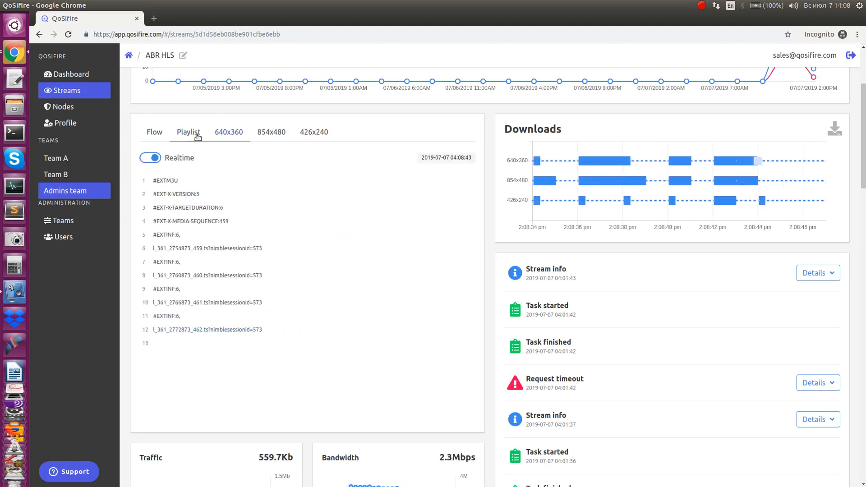
left_click(189, 132)
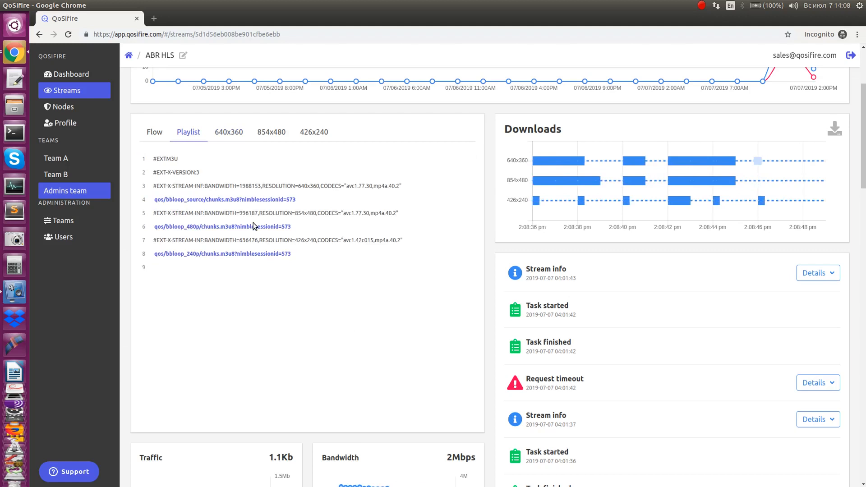
left_click(271, 132)
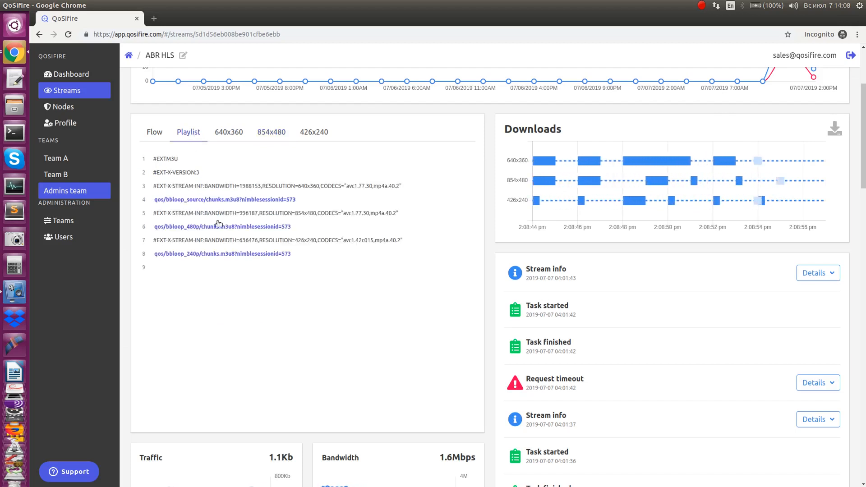
left_click(314, 131)
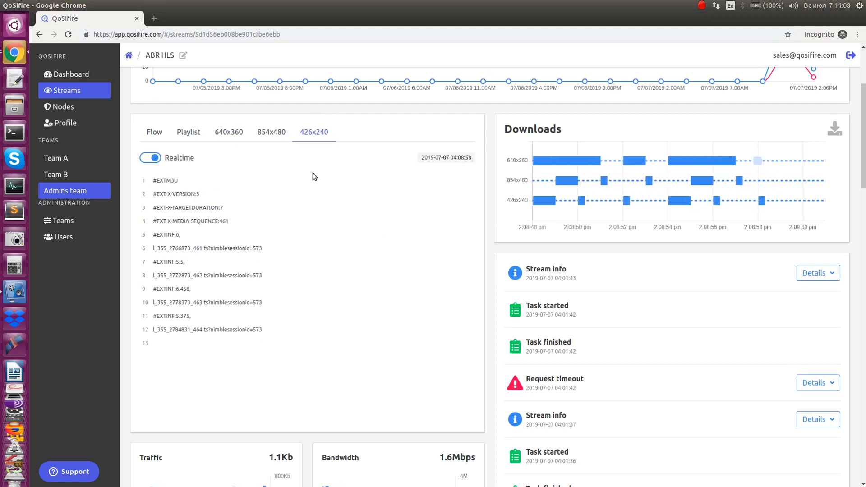
left_click(149, 157)
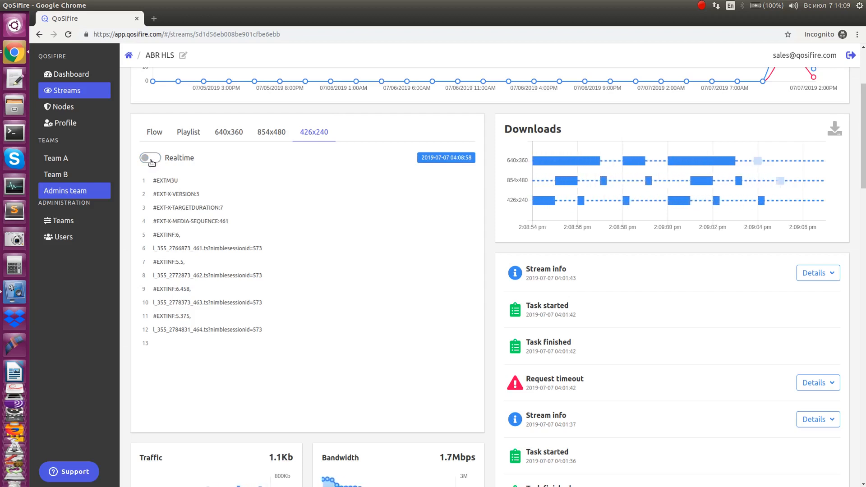
left_click(150, 158)
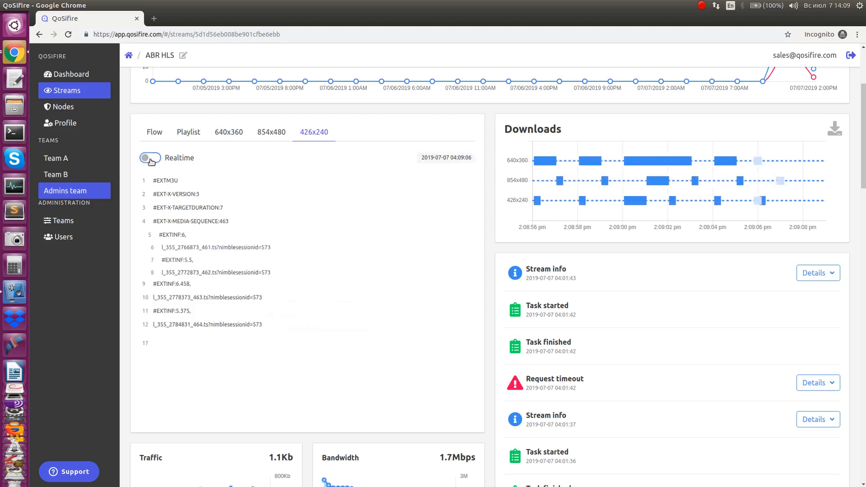
left_click(149, 157)
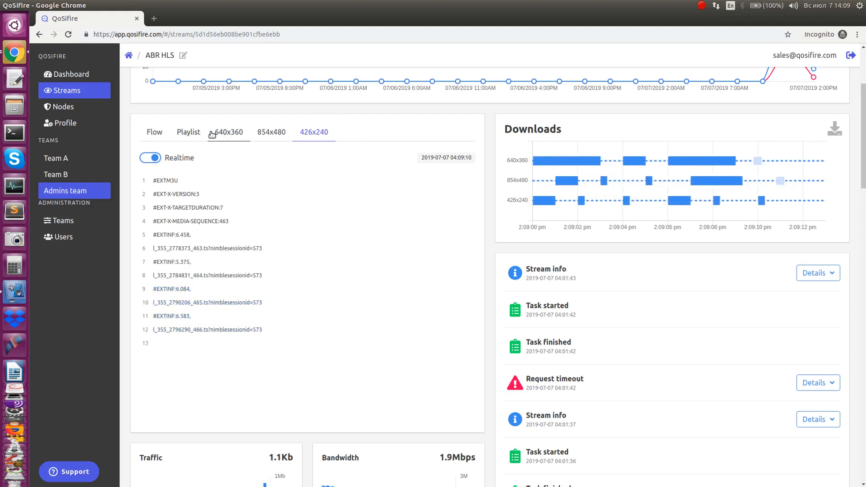
left_click(187, 133)
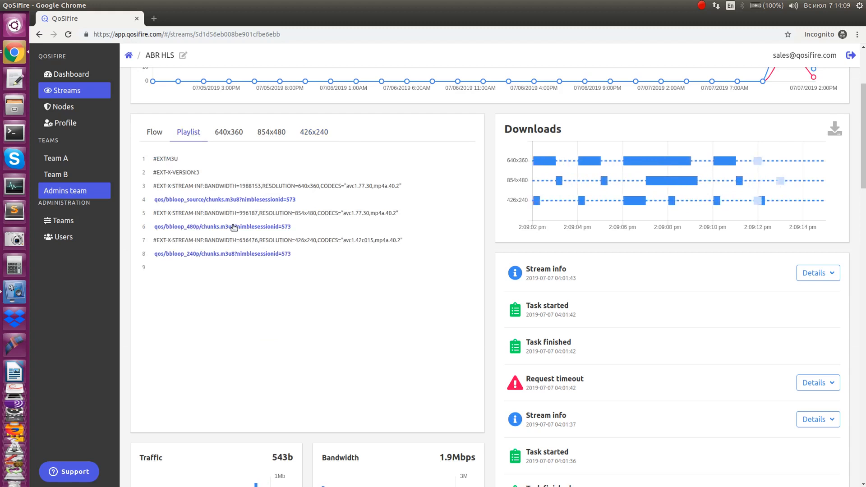
left_click(271, 132)
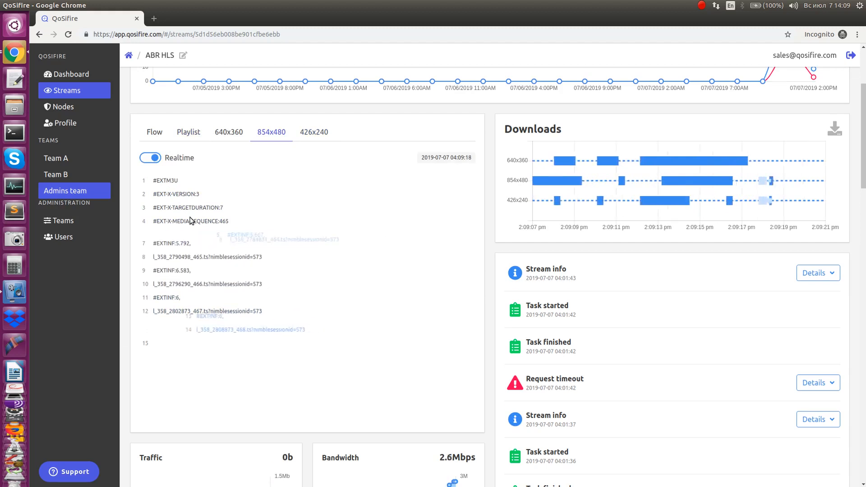
Step: Compare the Flow request list against the live-updating 640x360 substream playlist
left_click(154, 132)
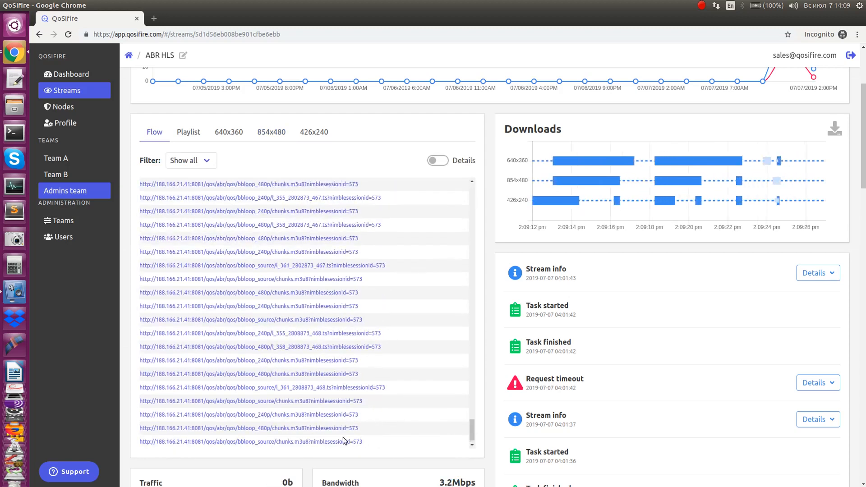
left_click(228, 132)
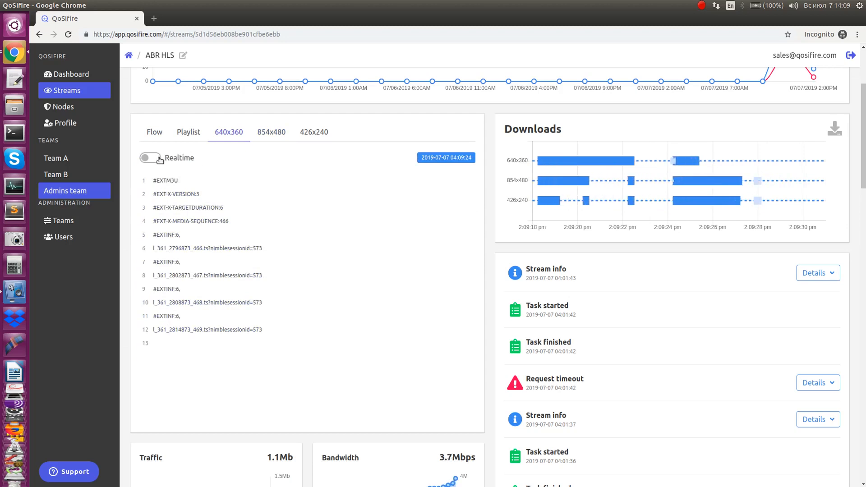
left_click(150, 158)
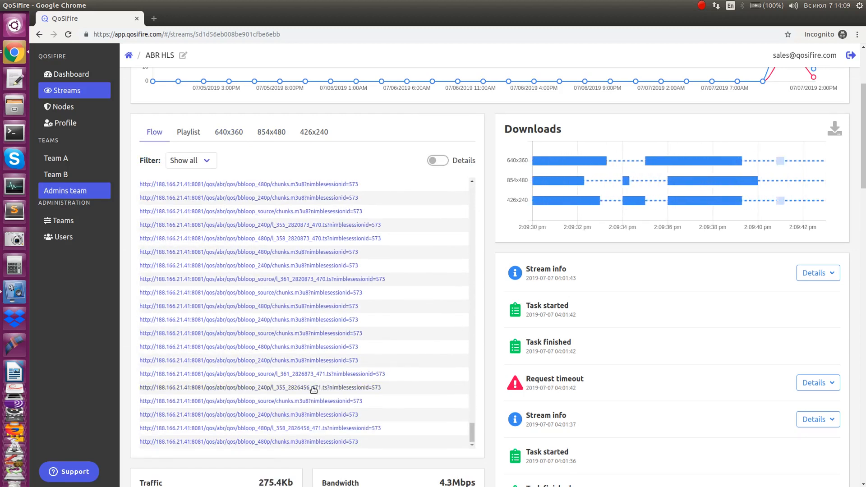
left_click(229, 131)
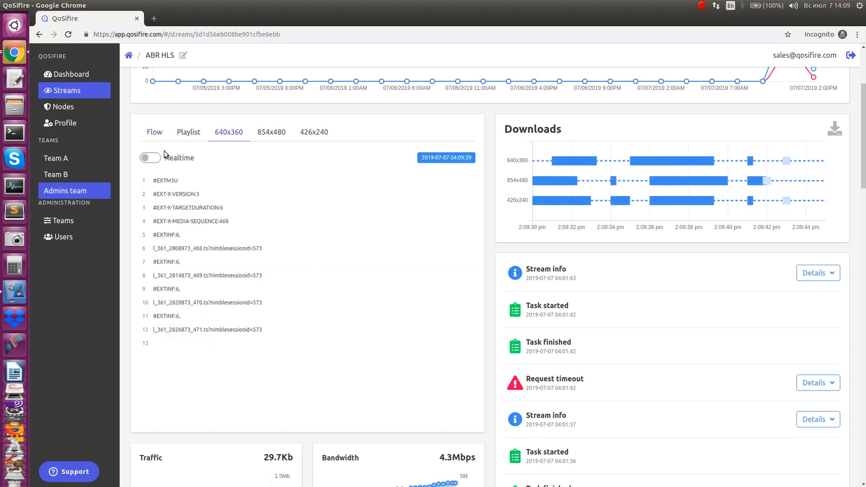
left_click(150, 157)
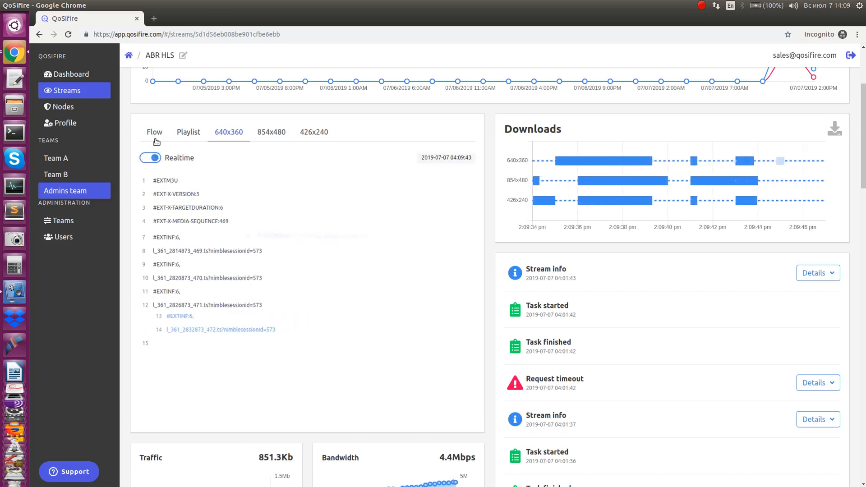
left_click(155, 132)
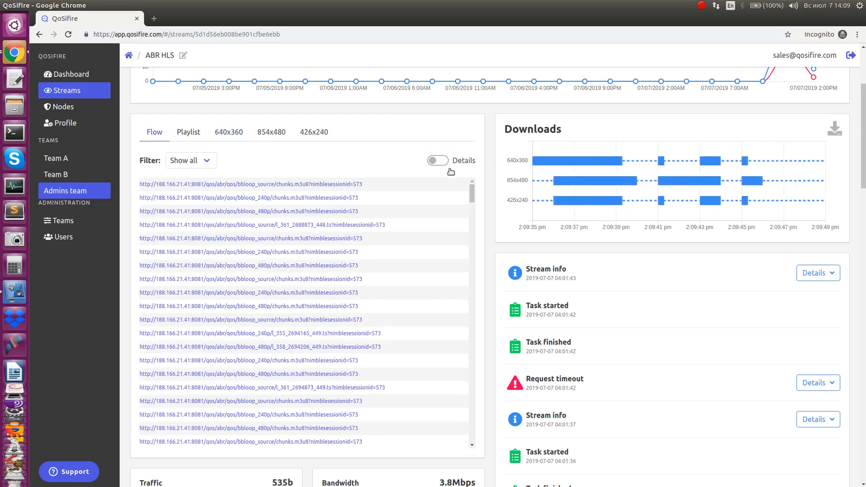
Step: Turn on Flow details to show chunk PTS ranges, sizes and download times, and list filter options
left_click(437, 160)
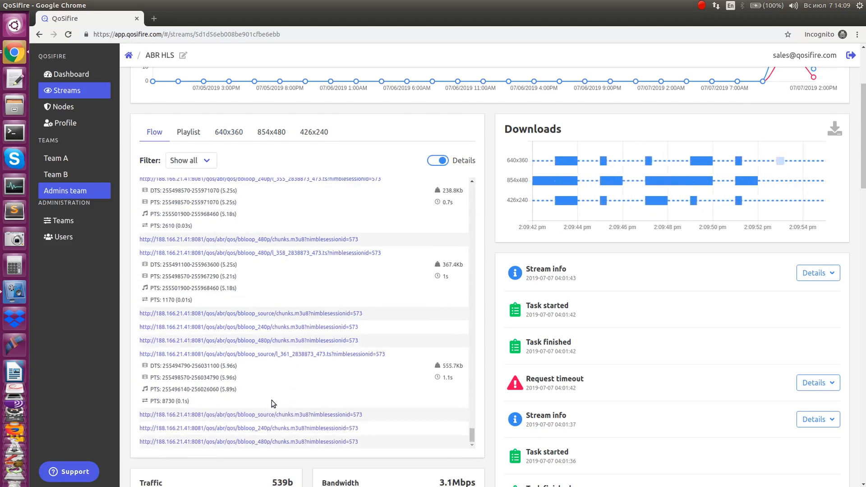
scroll("down", 3)
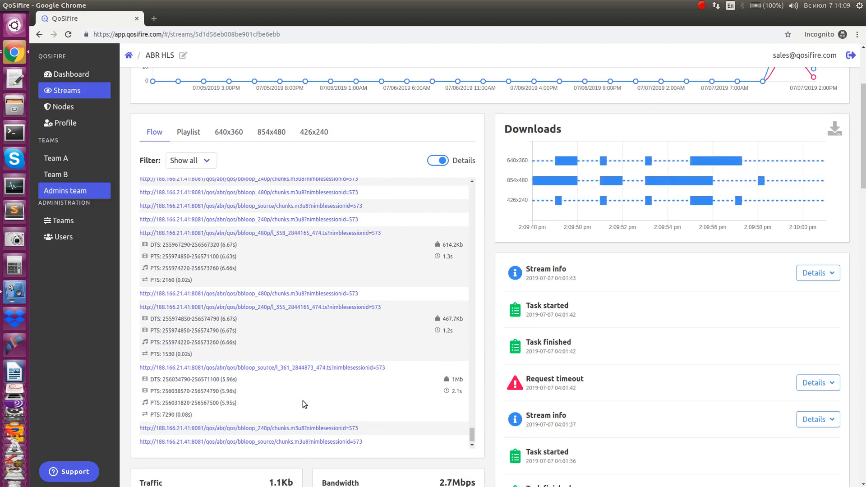
left_click(190, 160)
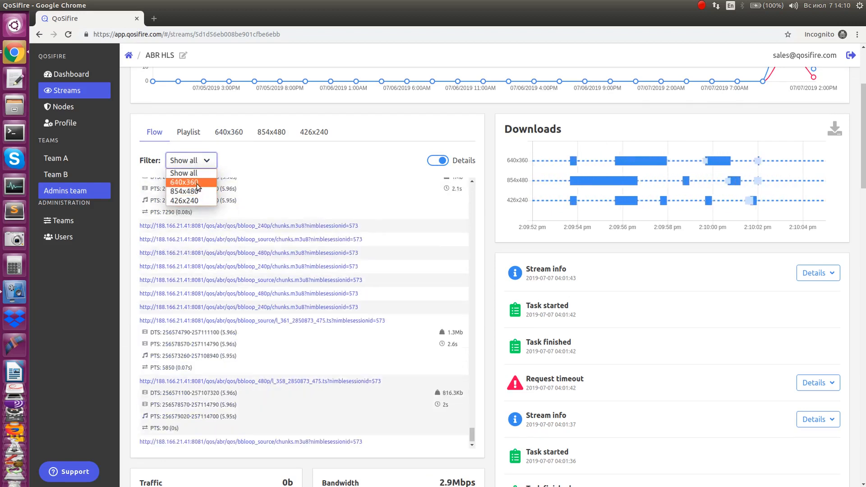
Step: Filter the Flow list to 640x360, then 854x480, and hide per-chunk details
left_click(185, 182)
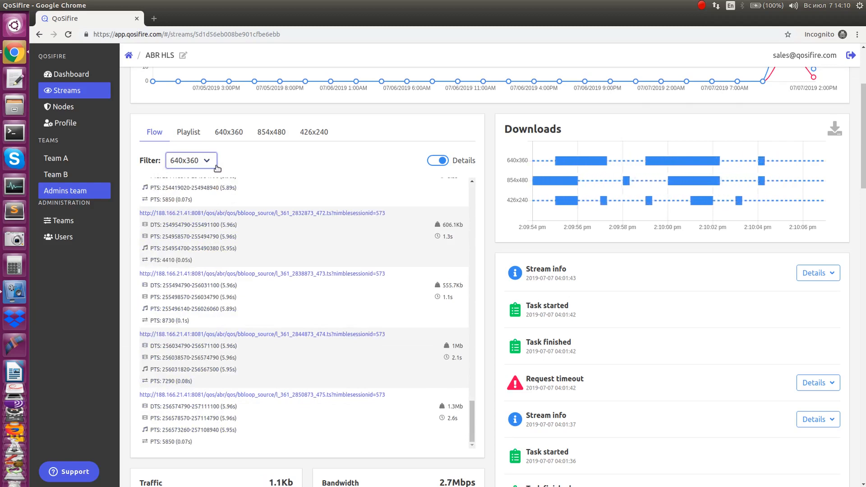
scroll("down", 3)
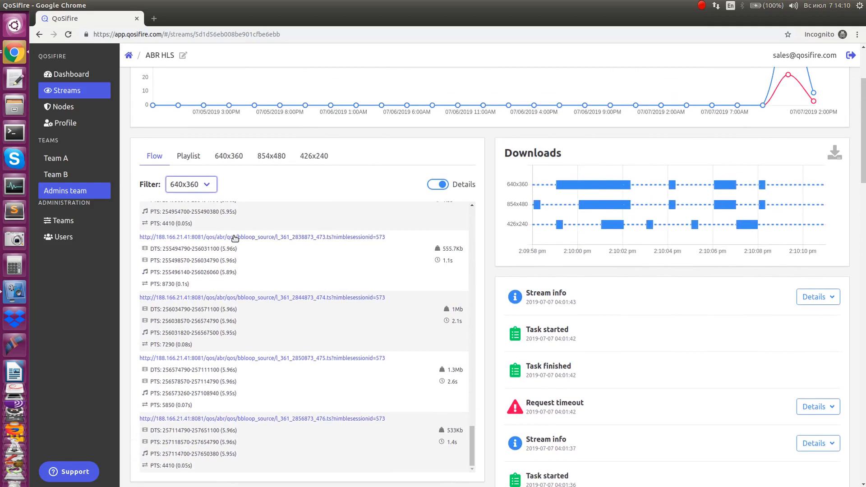
left_click(191, 184)
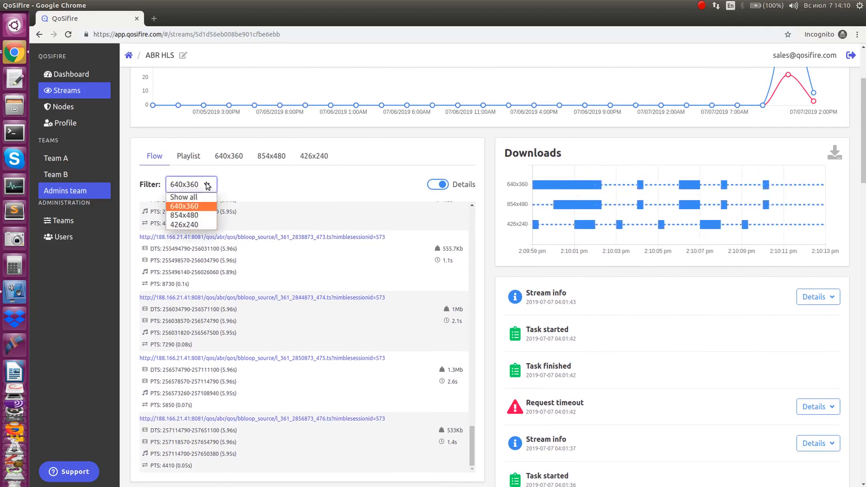
left_click(185, 215)
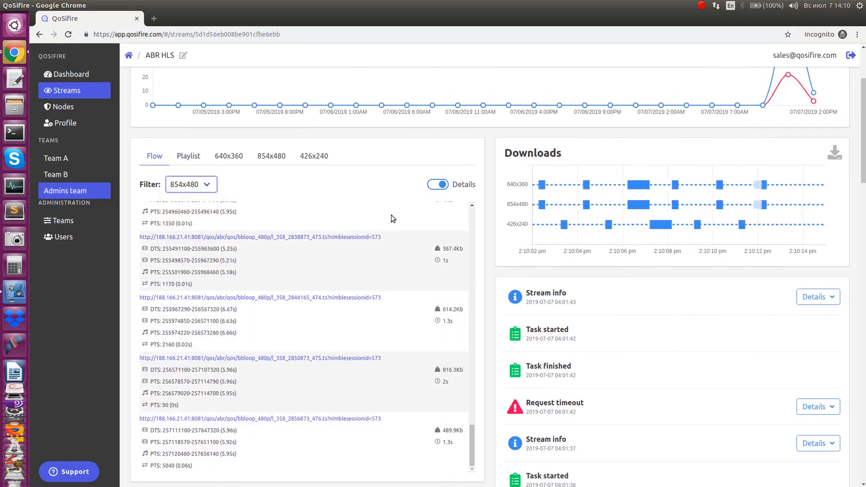
left_click(437, 184)
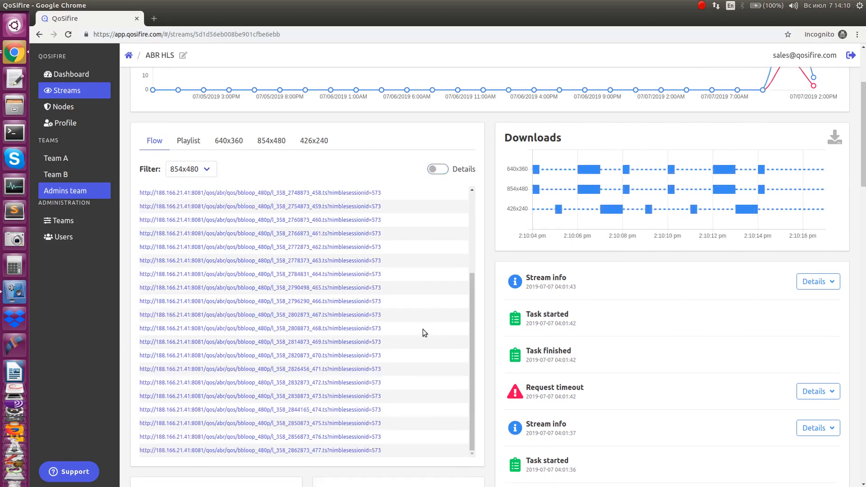
scroll("down", 3)
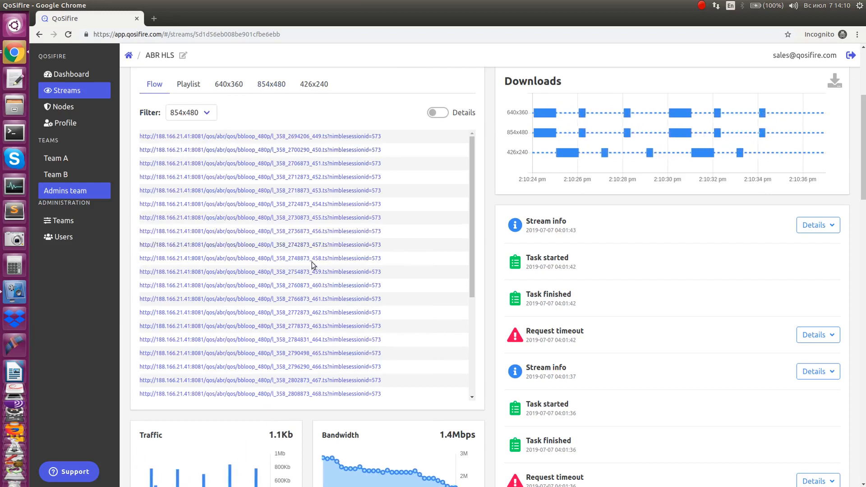
scroll("down", 3)
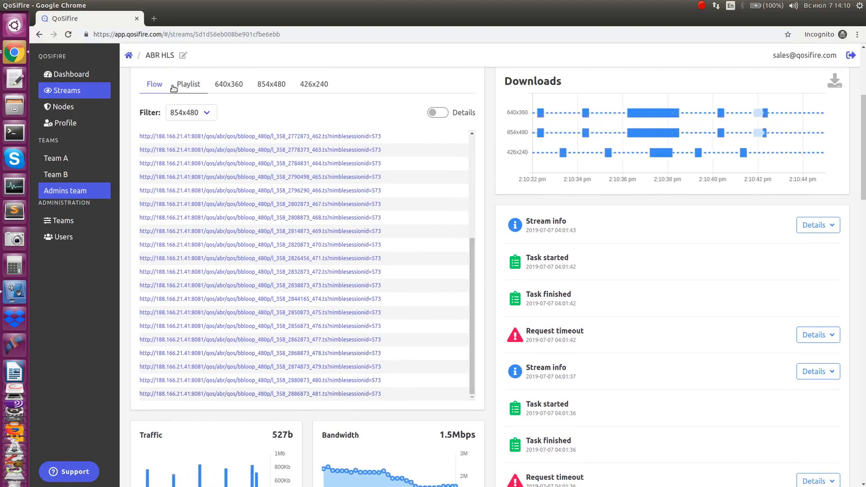
Step: Set the Flow list filter back to Show all substreams
left_click(190, 112)
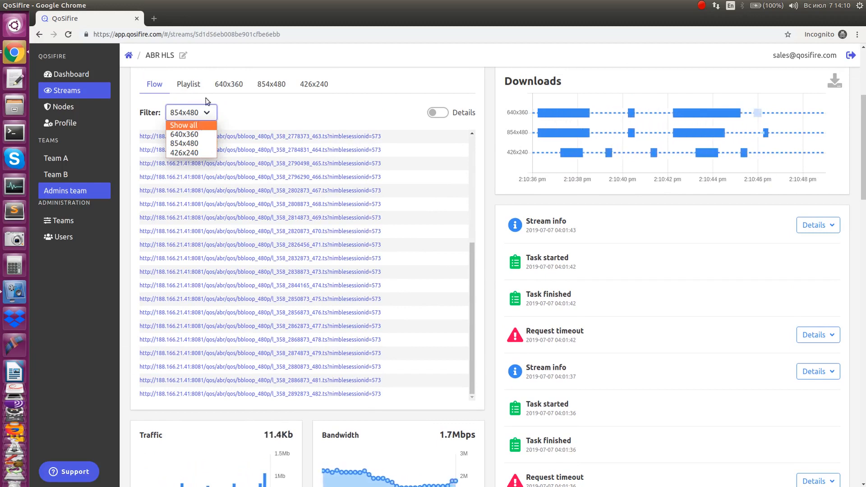
left_click(183, 125)
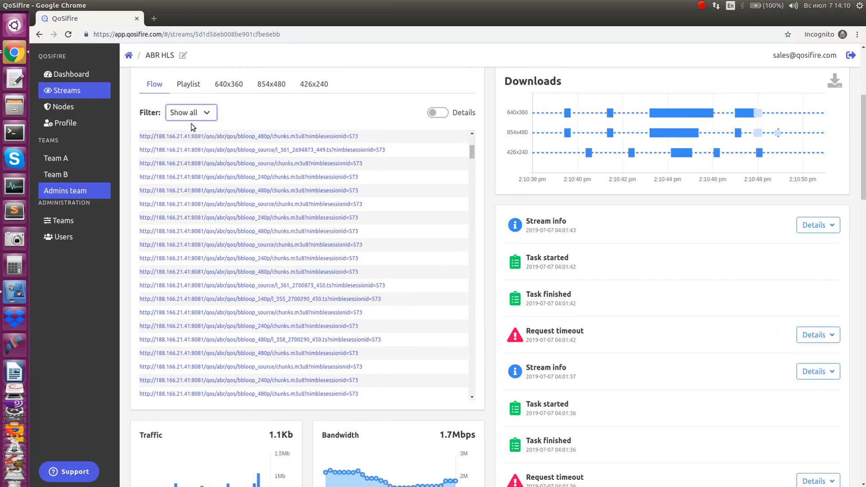
scroll("down", 3)
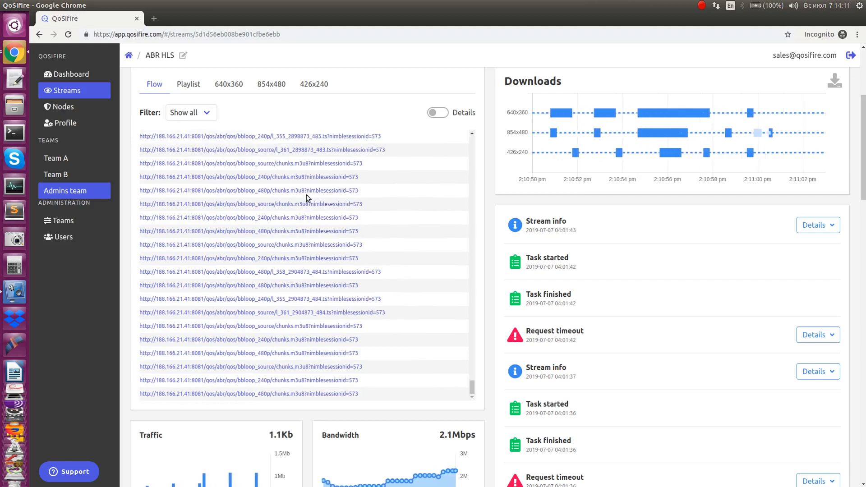
Step: View the 854x480 substream playlist with live updating, then return to Flow
left_click(271, 83)
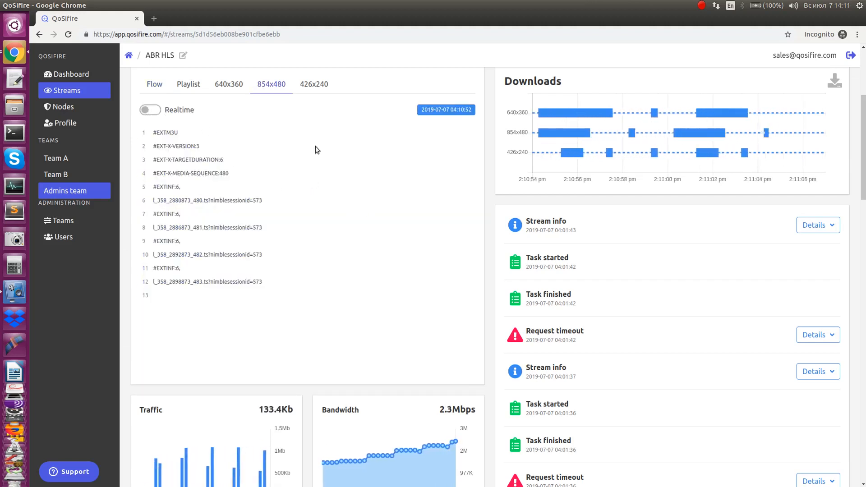
left_click(150, 109)
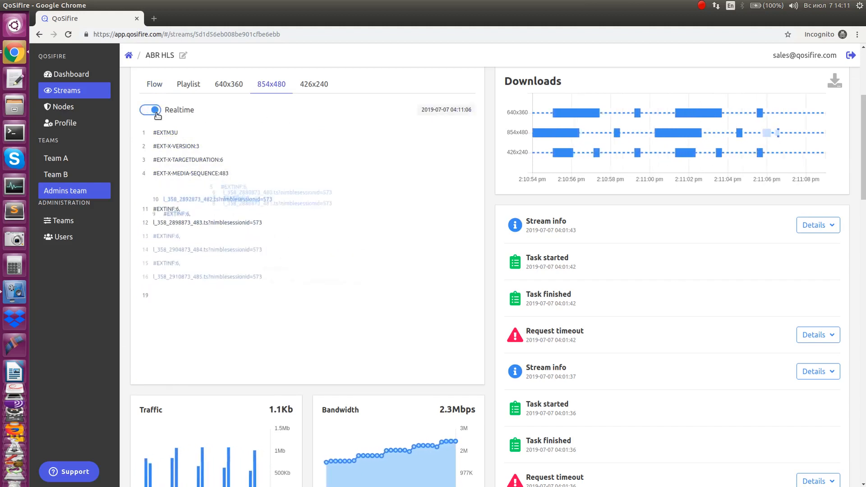
left_click(154, 84)
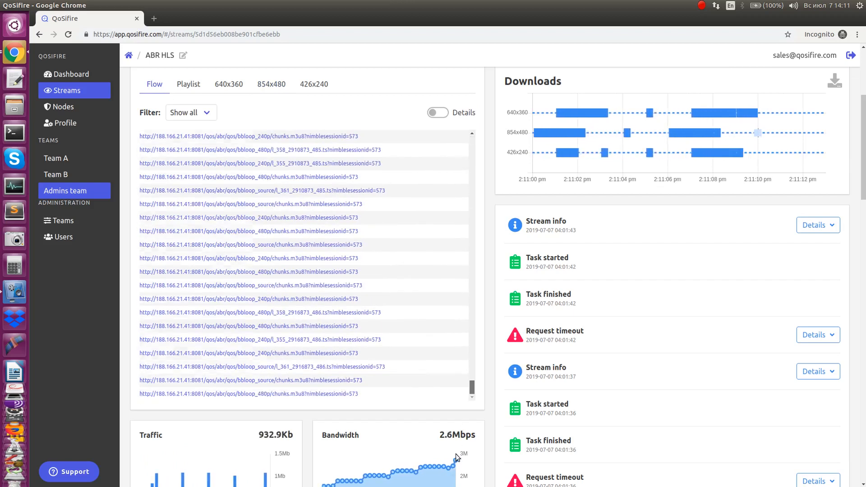
left_click(191, 112)
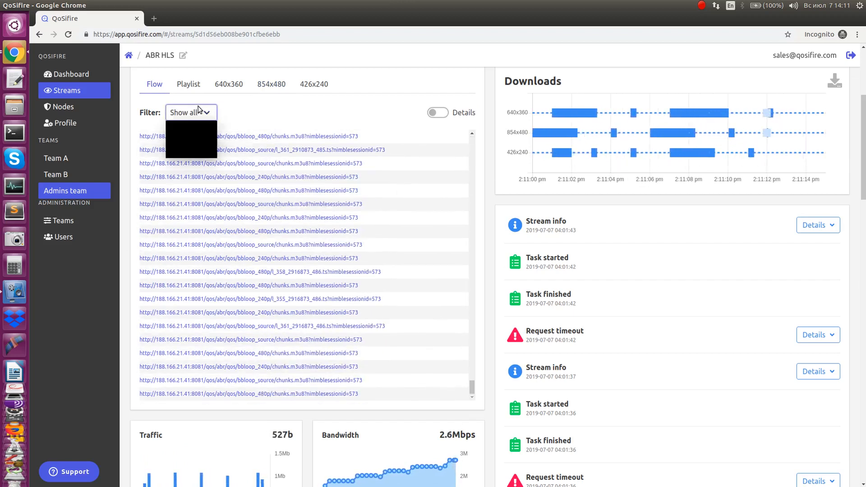
left_click(190, 112)
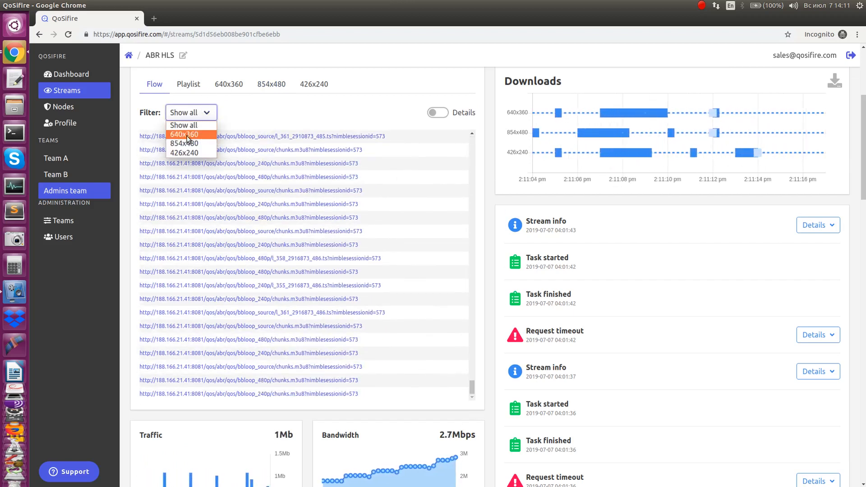
left_click(183, 134)
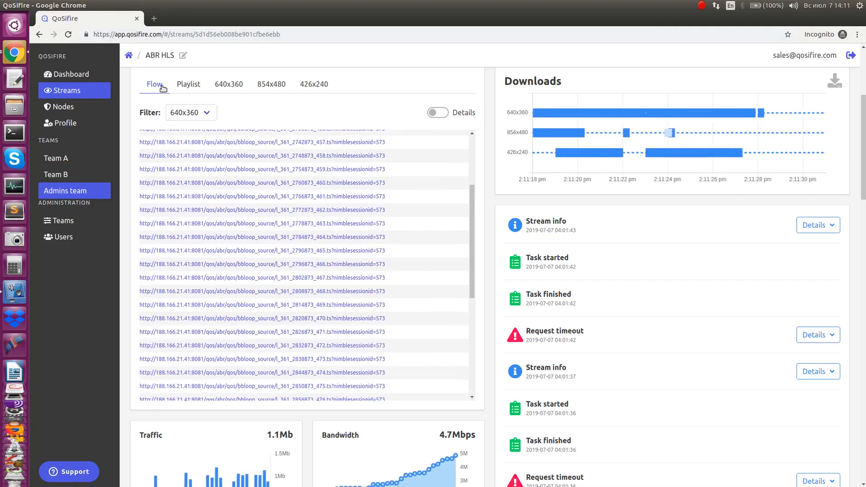
left_click(190, 112)
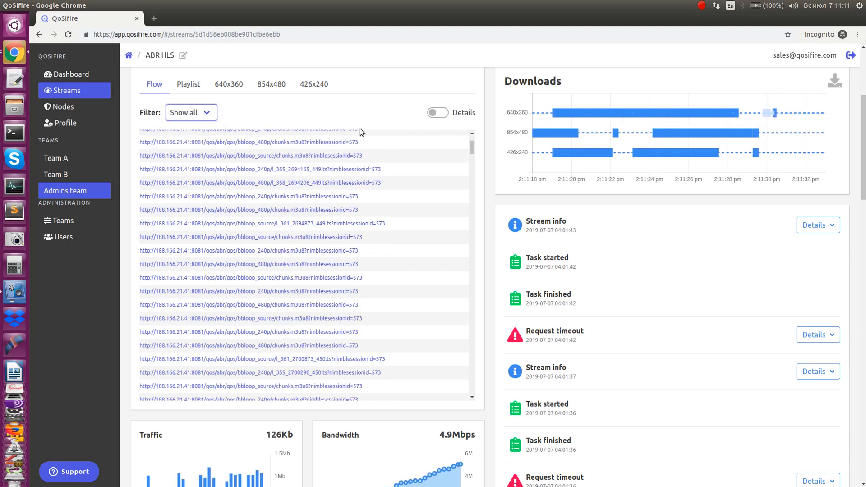